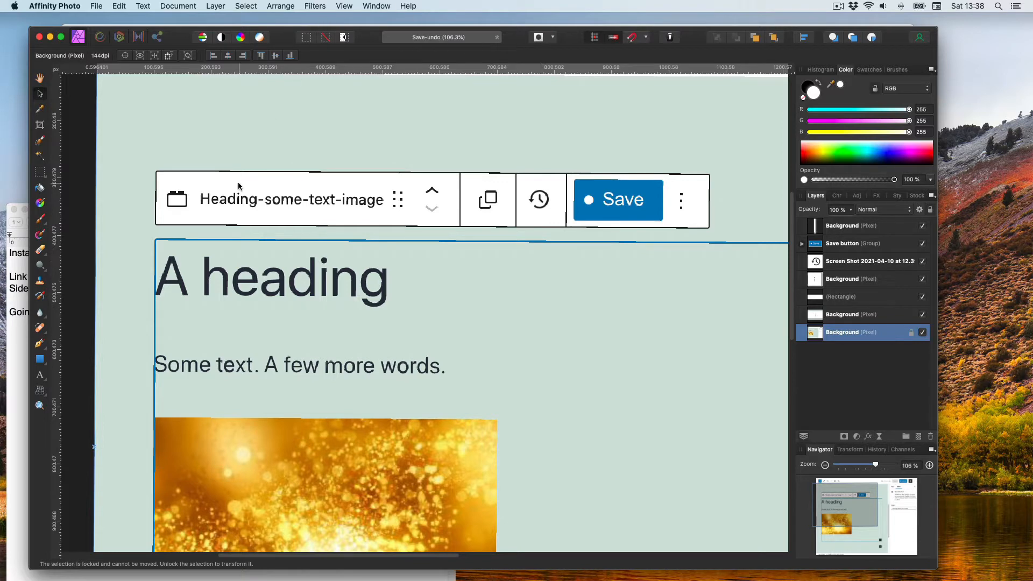
{"action": "mouse_move", "coordinate": [255, 184]}
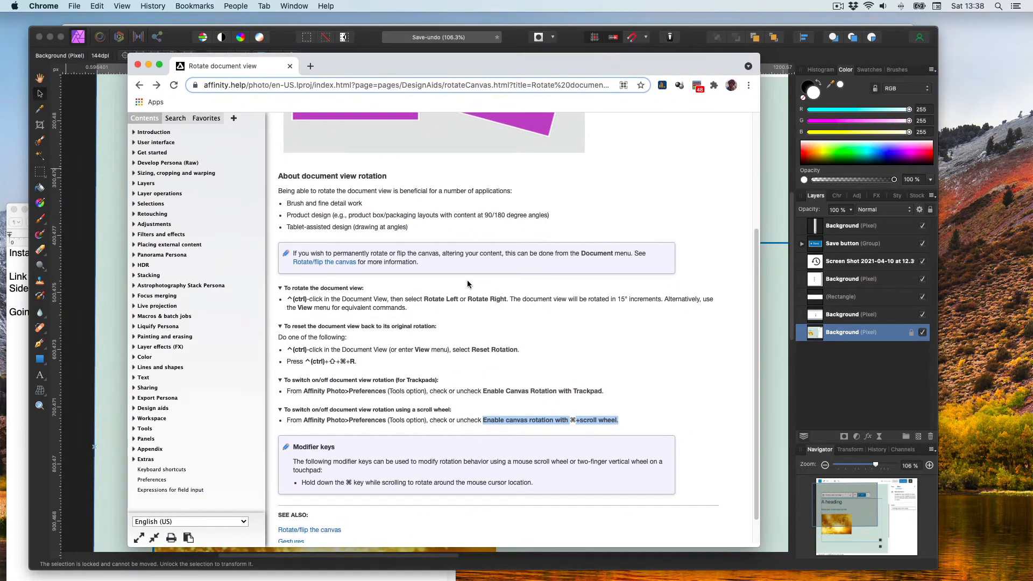
{"action": "mouse_move", "coordinate": [457, 294]}
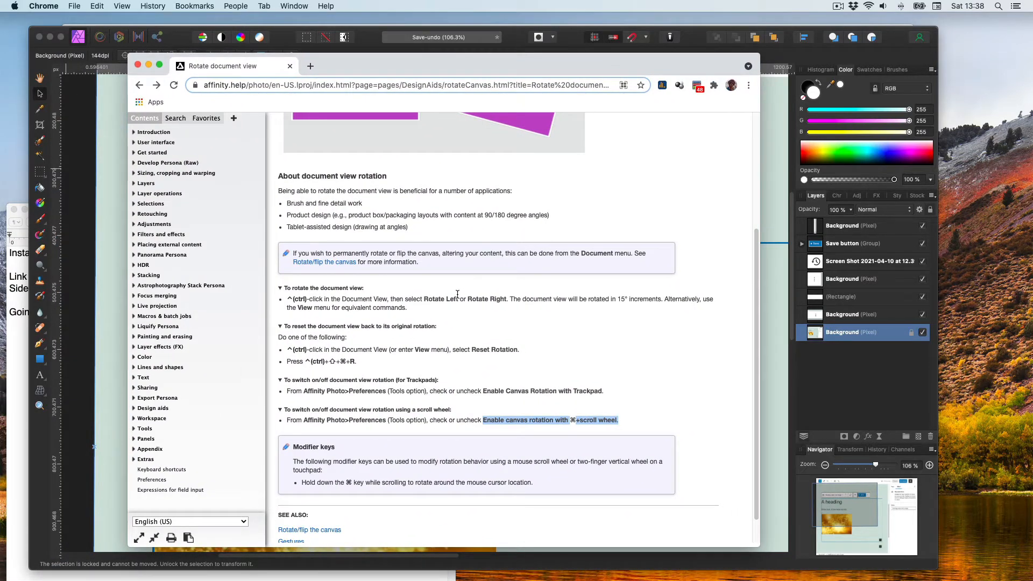
{"action": "mouse_move", "coordinate": [354, 324]}
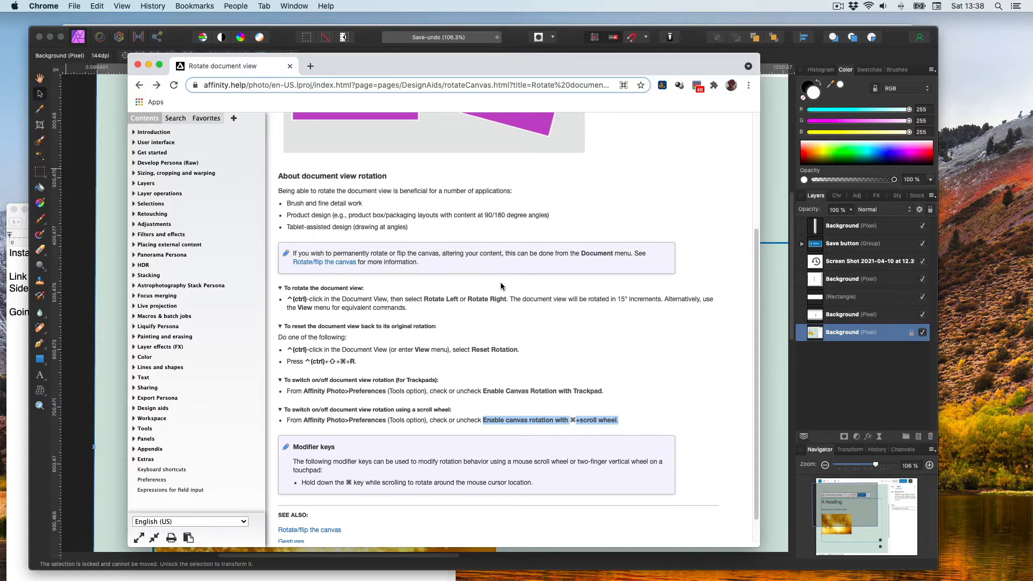
{"action": "mouse_move", "coordinate": [470, 332]}
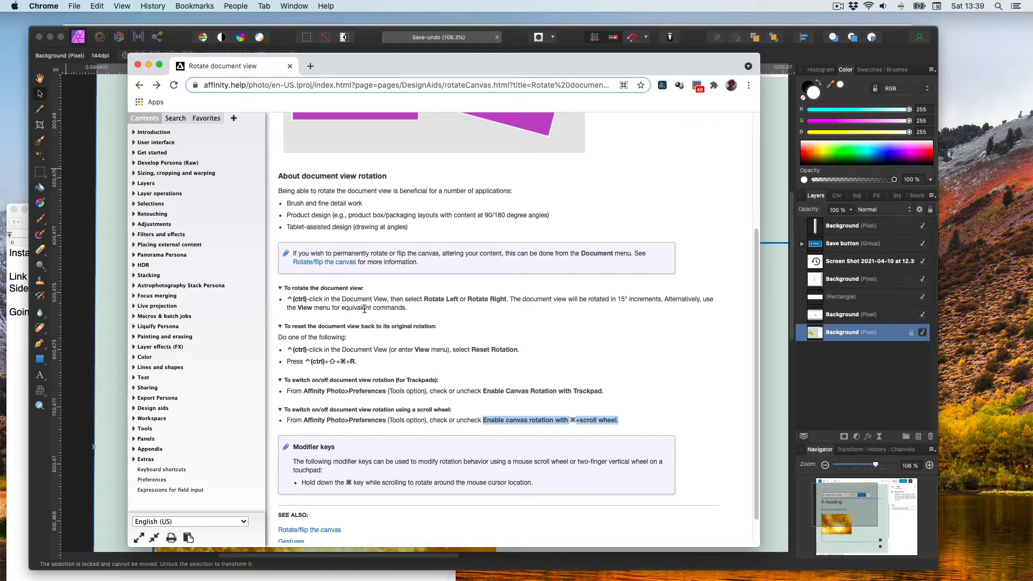
{"action": "mouse_move", "coordinate": [452, 353]}
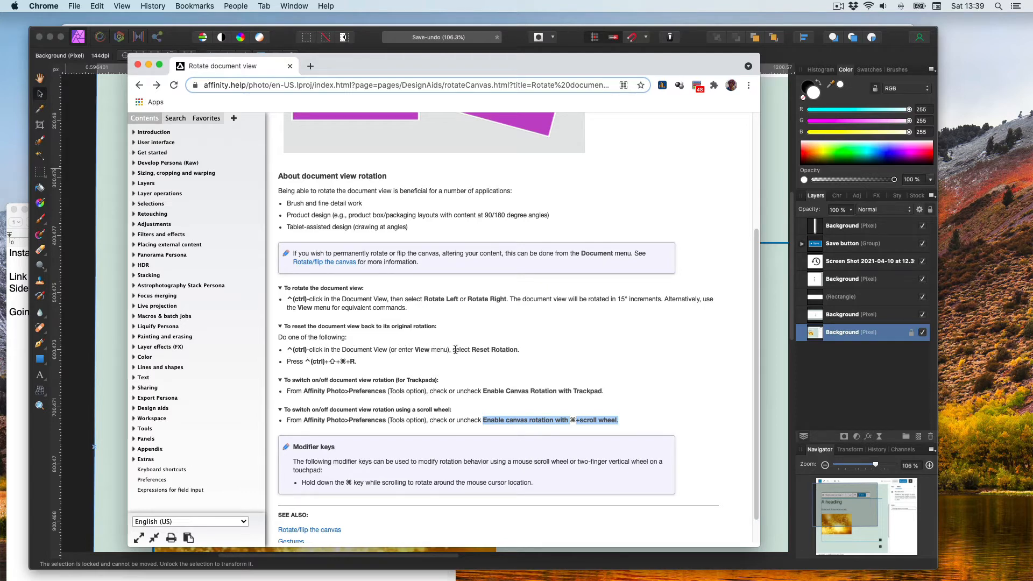
{"action": "mouse_move", "coordinate": [629, 124]}
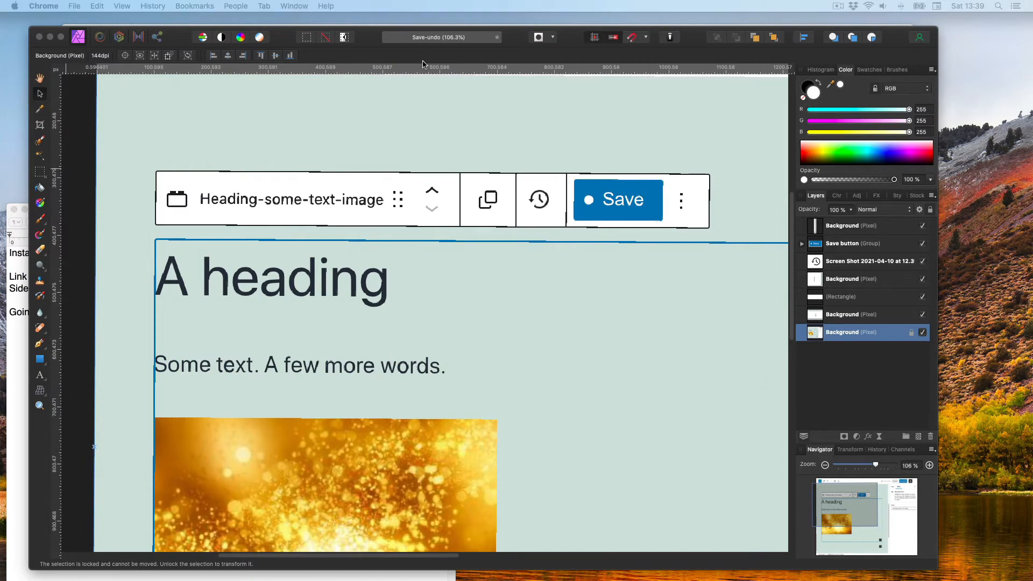
Reset the canvas view rotation to zero and zoom out to show the whole reusable block design.
{"action": "left_click", "coordinate": [344, 6]}
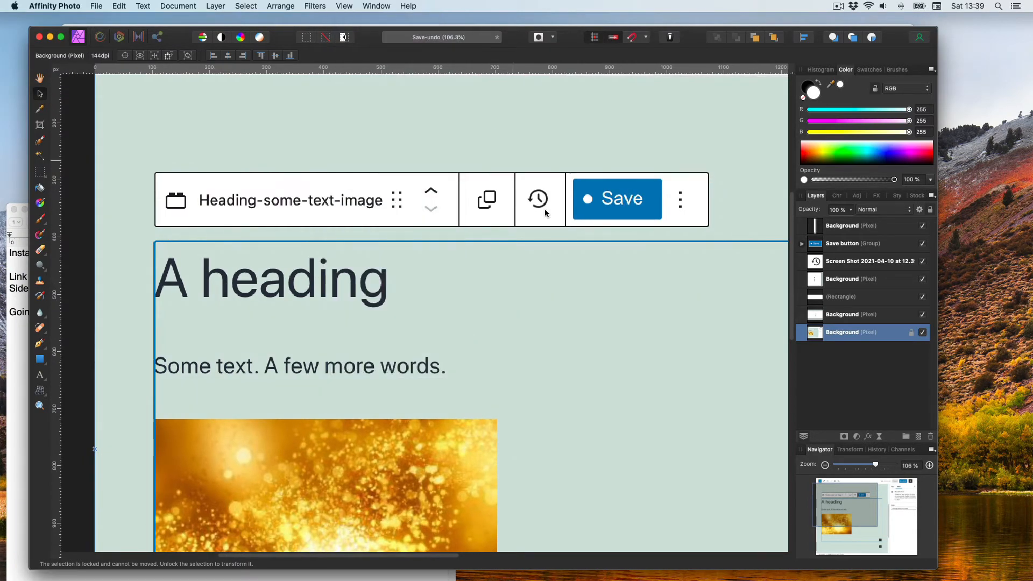
{"action": "mouse_move", "coordinate": [519, 360]}
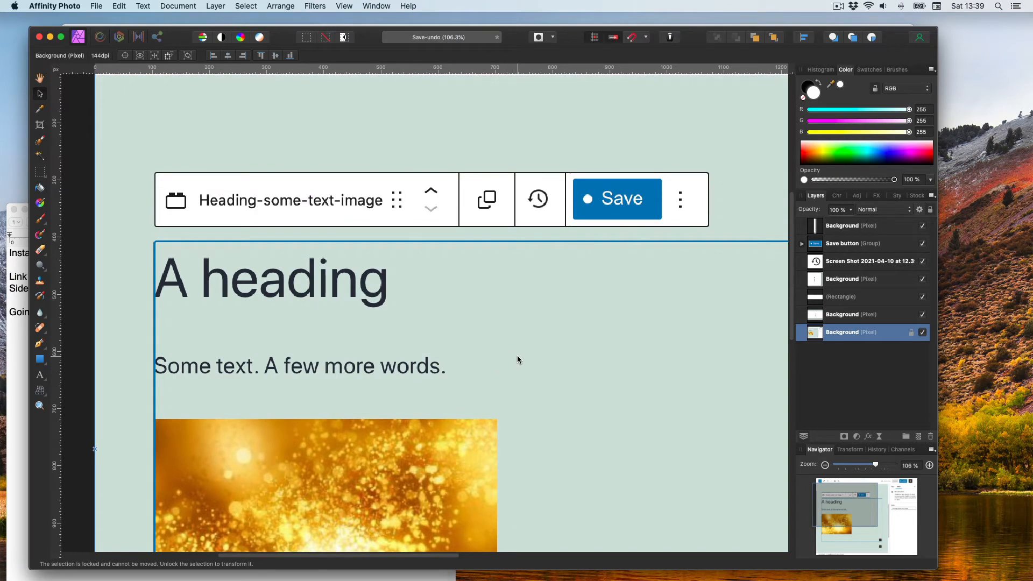
{"action": "scroll", "scroll_direction": "down", "scroll_amount": 3}
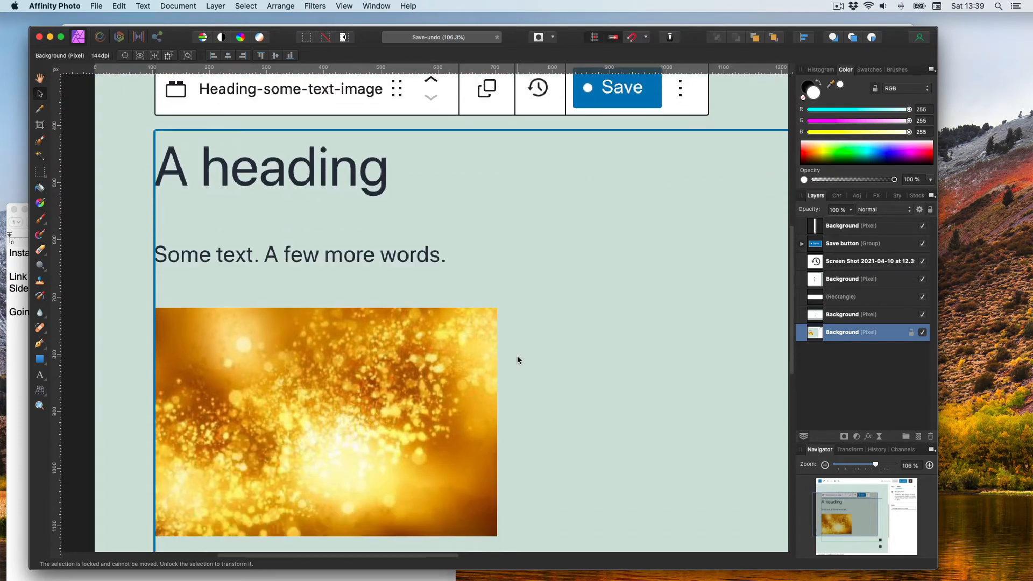
{"action": "scroll", "scroll_direction": "down", "scroll_amount": 3}
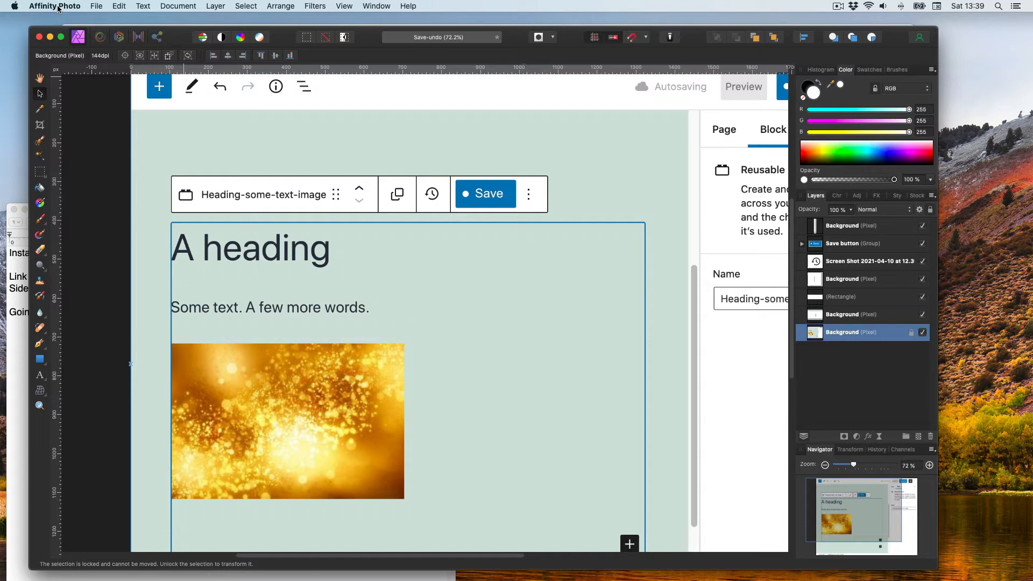
In Preferences > Tools, disable canvas rotation with trackpad and with ⌘+scroll wheel.
{"action": "left_click", "coordinate": [55, 6]}
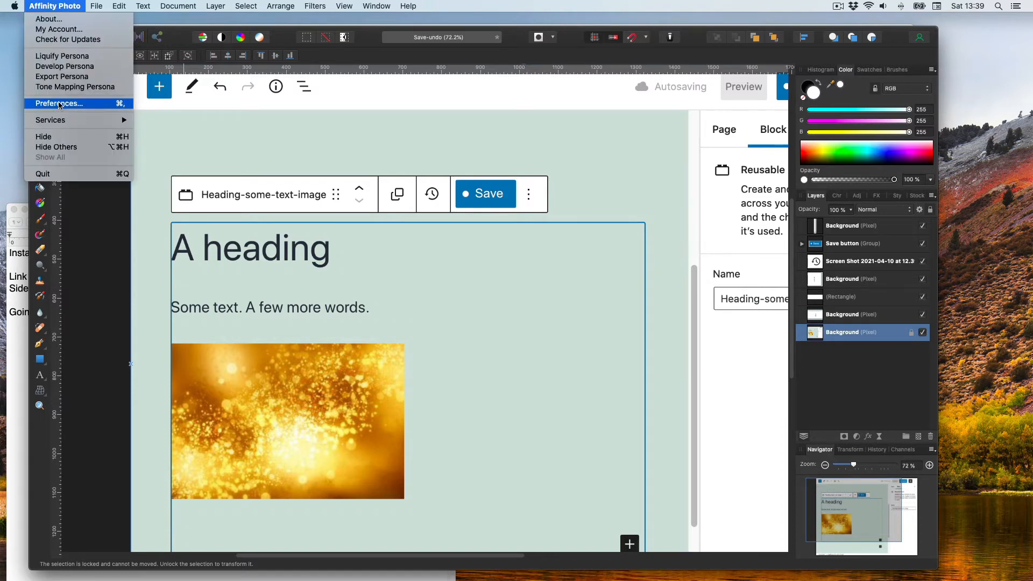
{"action": "left_click", "coordinate": [59, 104]}
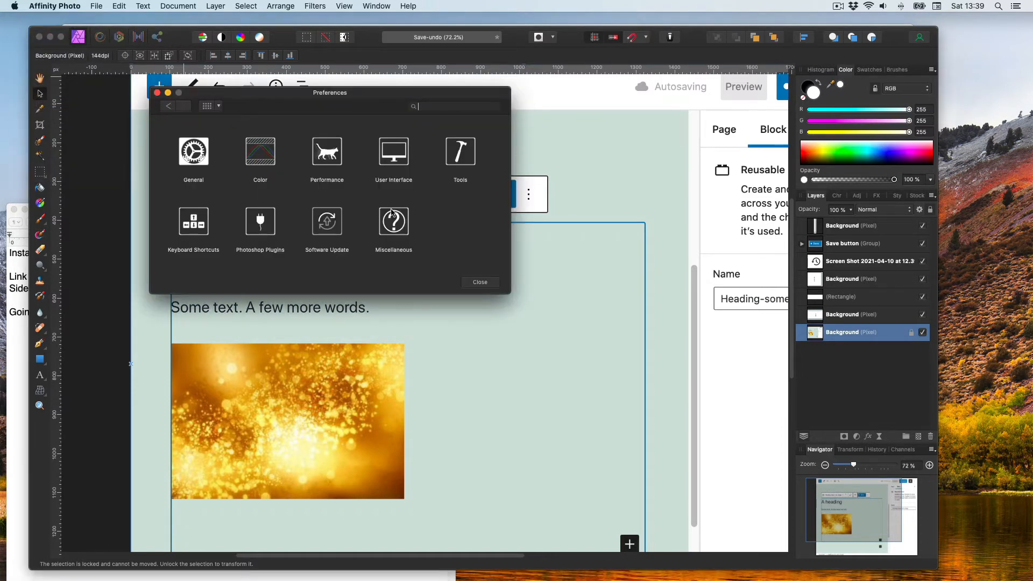
{"action": "left_click", "coordinate": [460, 152]}
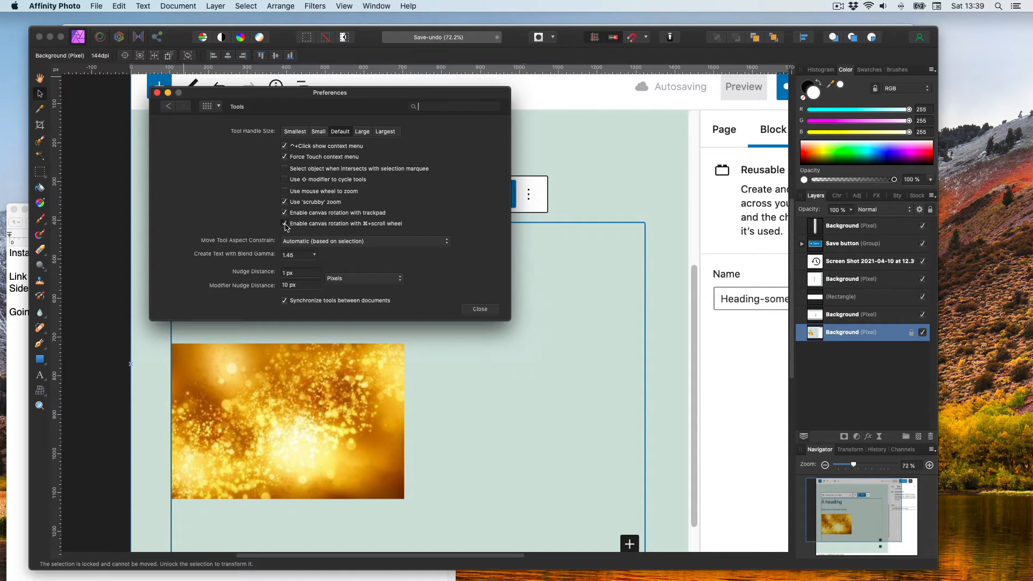
{"action": "left_click", "coordinate": [285, 224]}
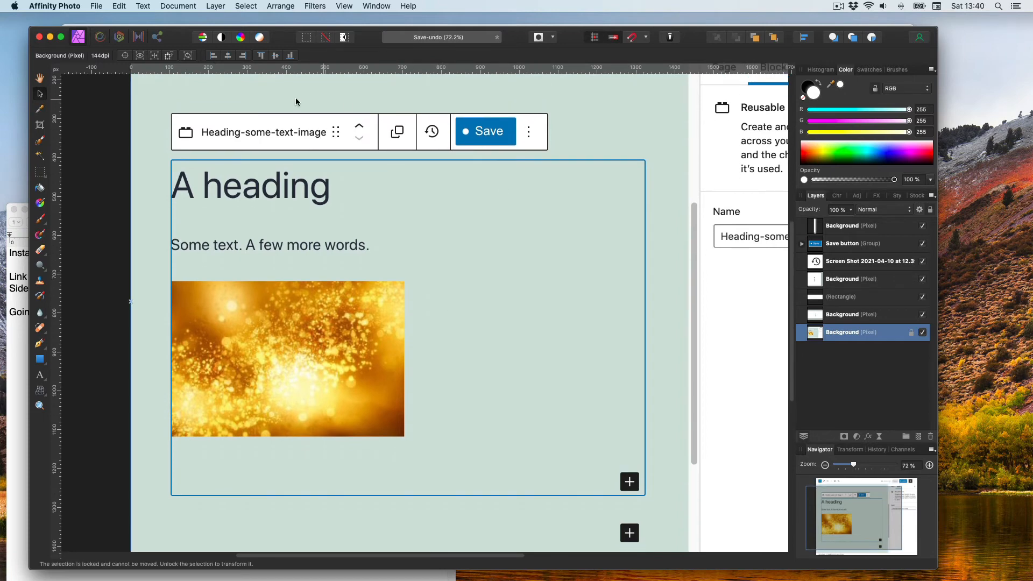
{"action": "mouse_move", "coordinate": [368, 193]}
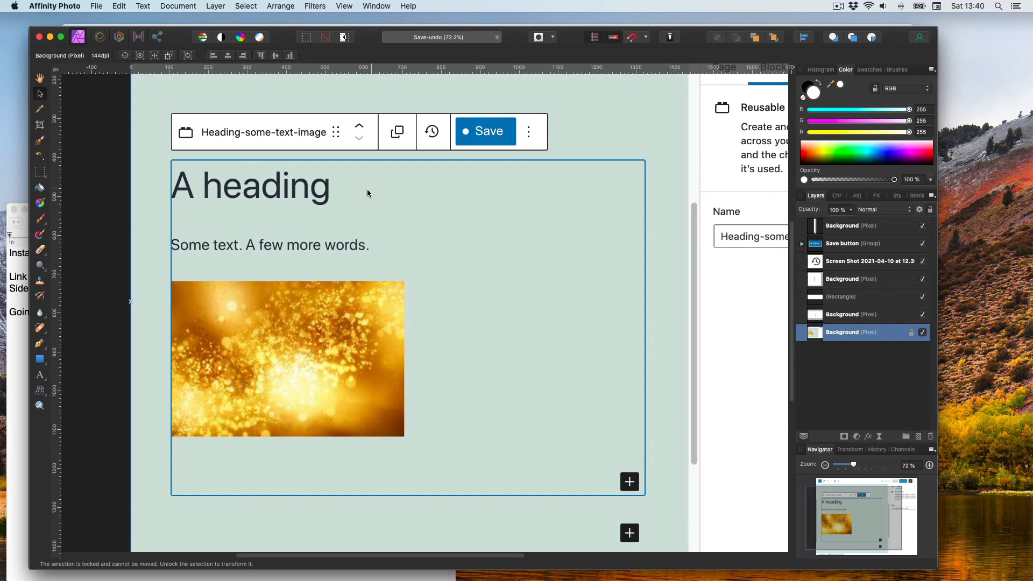
{"action": "mouse_move", "coordinate": [317, 5]}
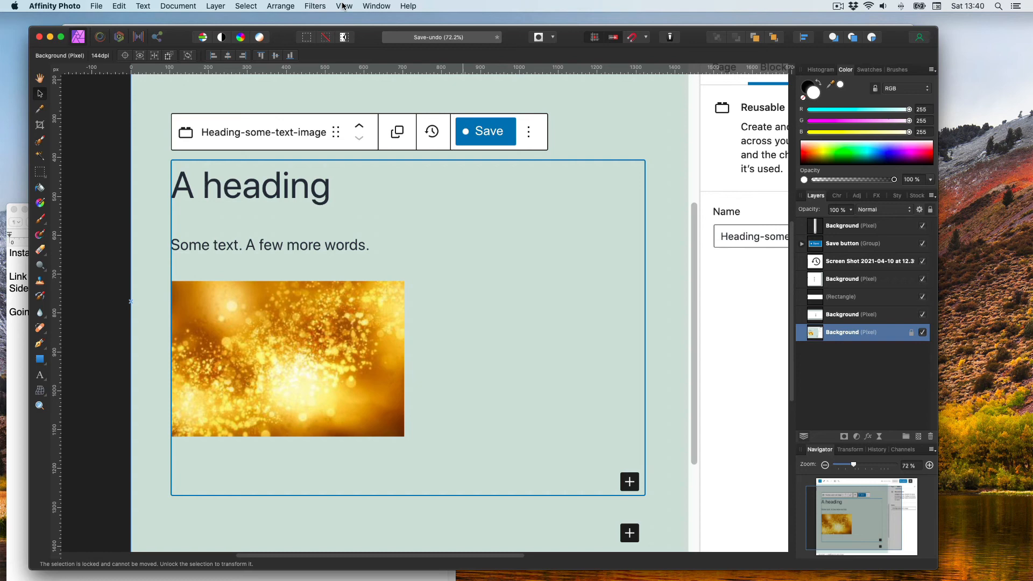
Review the View rotation commands and reopen Preferences > Tools to verify both rotation options are off.
{"action": "left_click", "coordinate": [344, 6]}
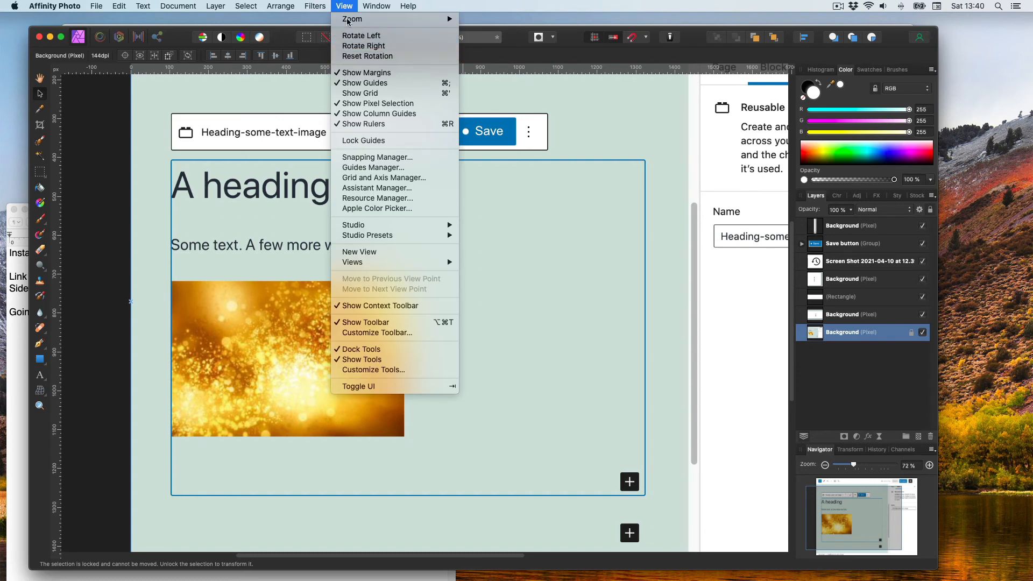
{"action": "left_click", "coordinate": [55, 6]}
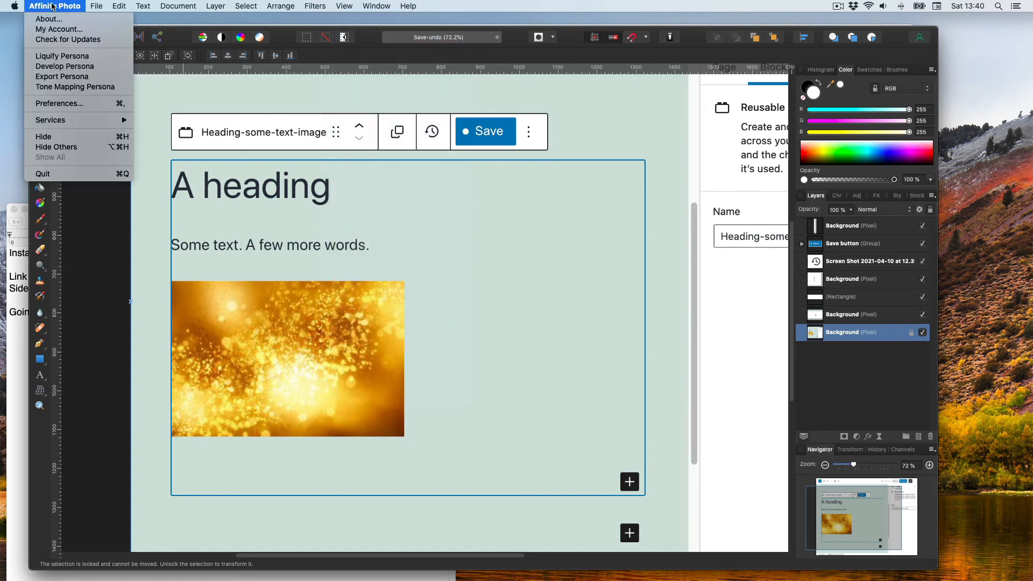
{"action": "left_click", "coordinate": [59, 103]}
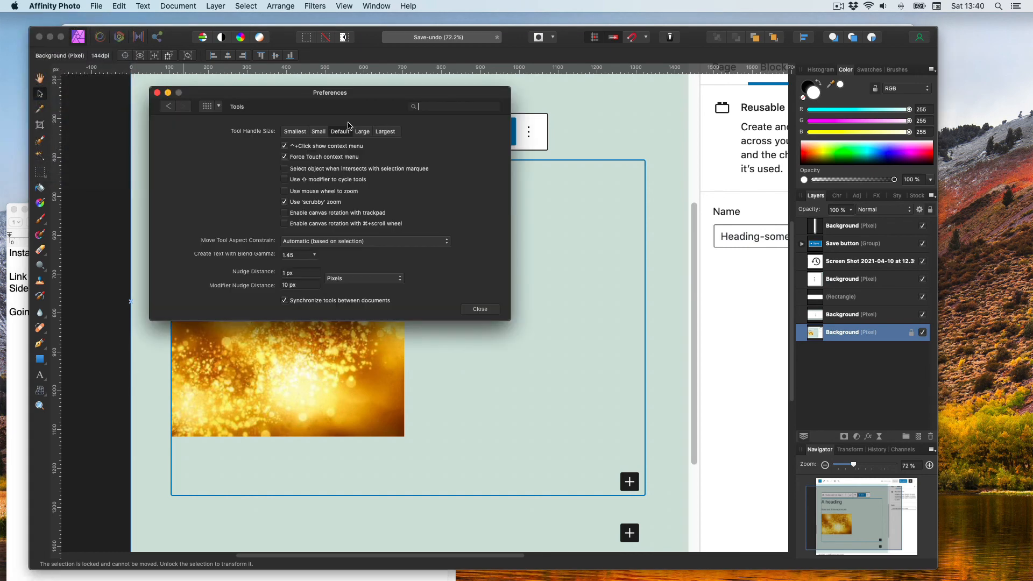
{"action": "mouse_move", "coordinate": [305, 218]}
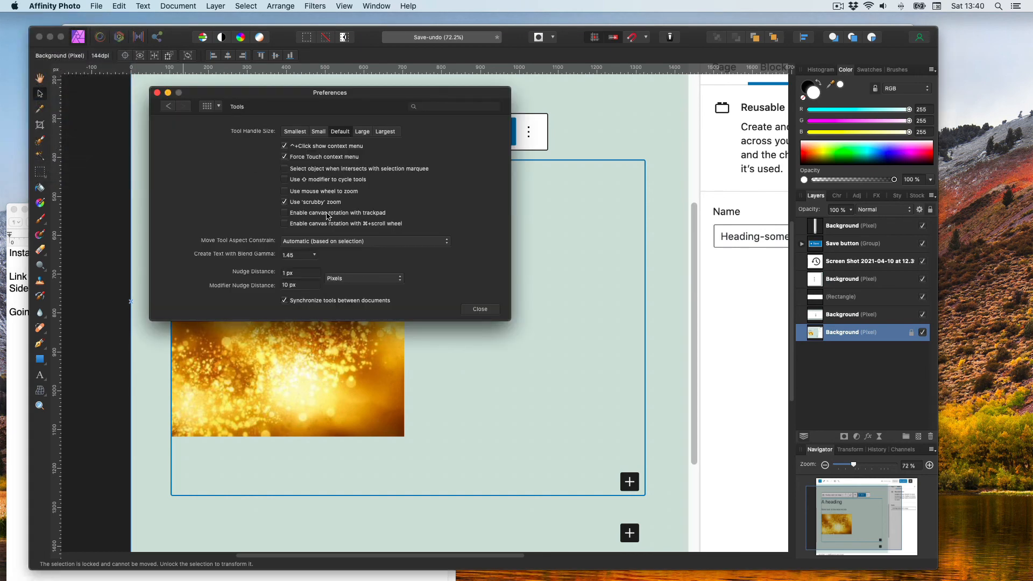
{"action": "mouse_move", "coordinate": [371, 213]}
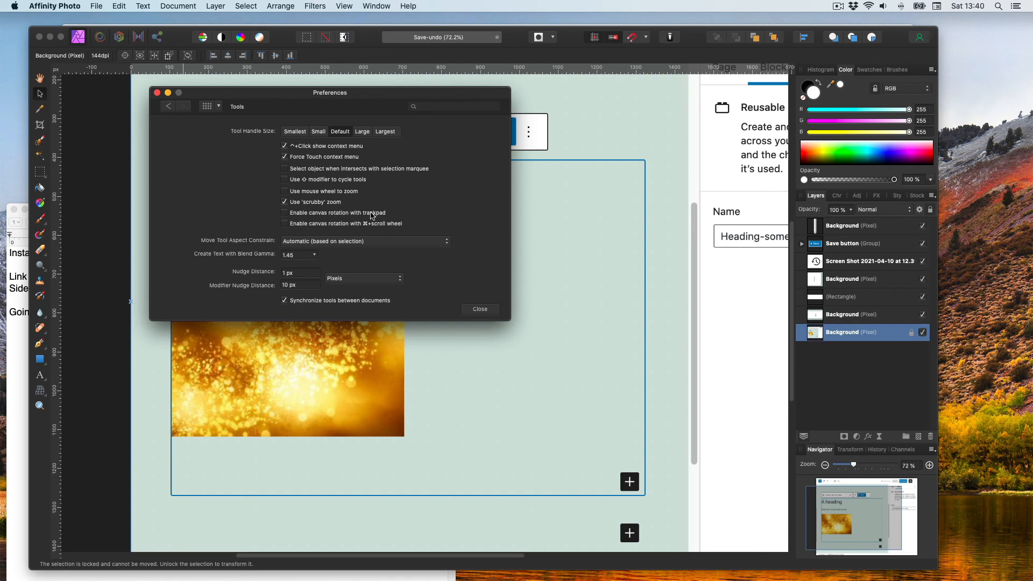